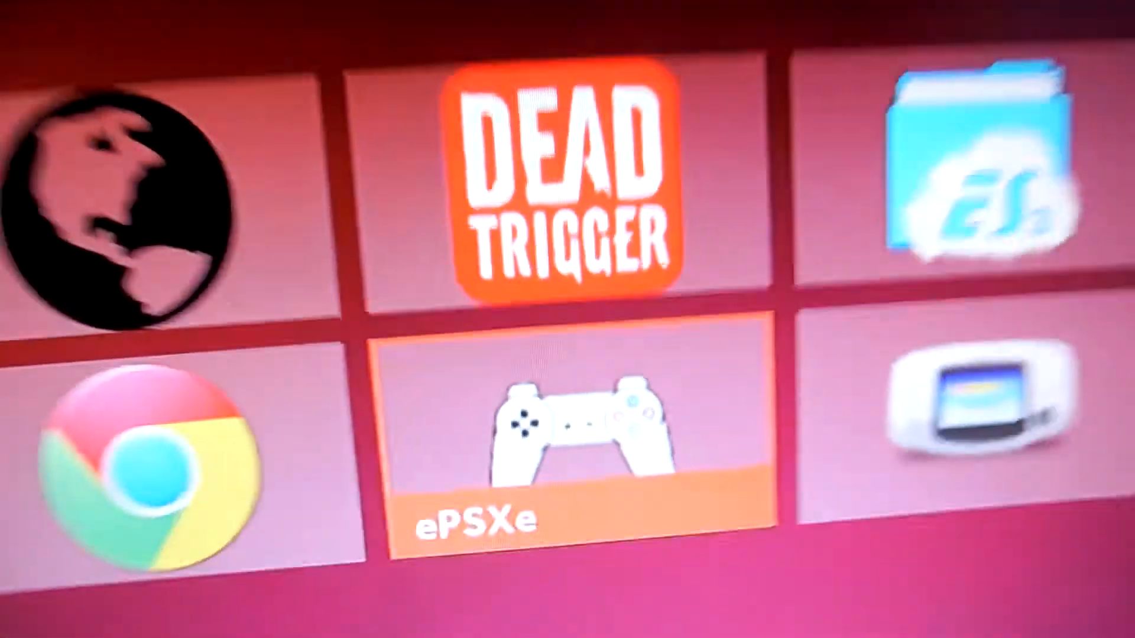
Launch the ePSXe emulator from the Android TV home screen
click(575, 434)
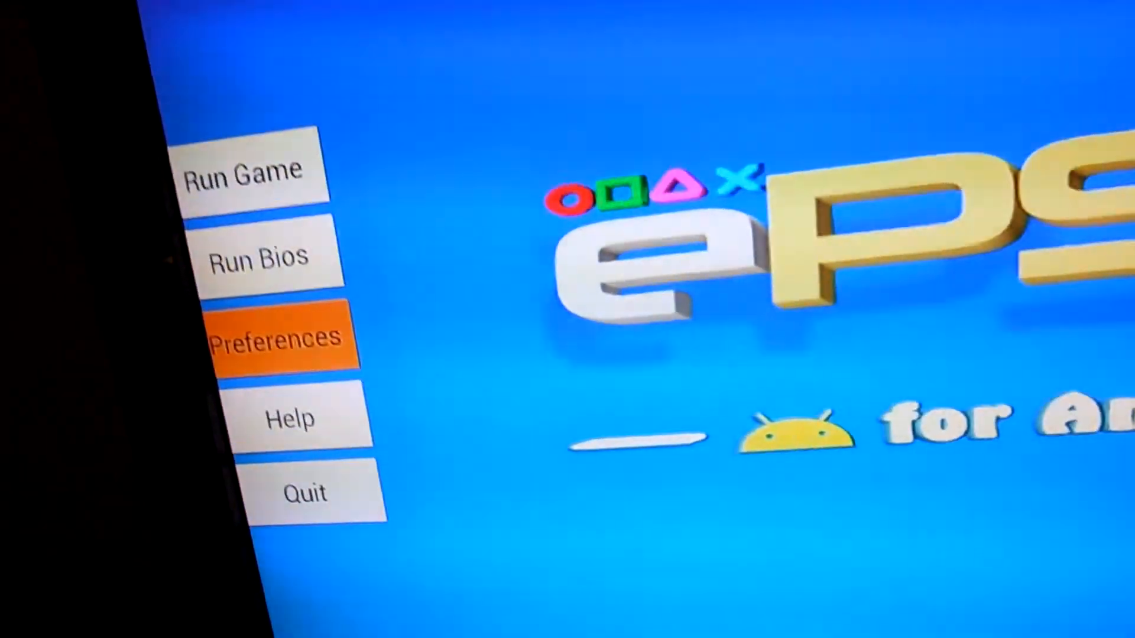
Go into ePSXe Preferences and scroll down to the Input Preferences section
click(276, 335)
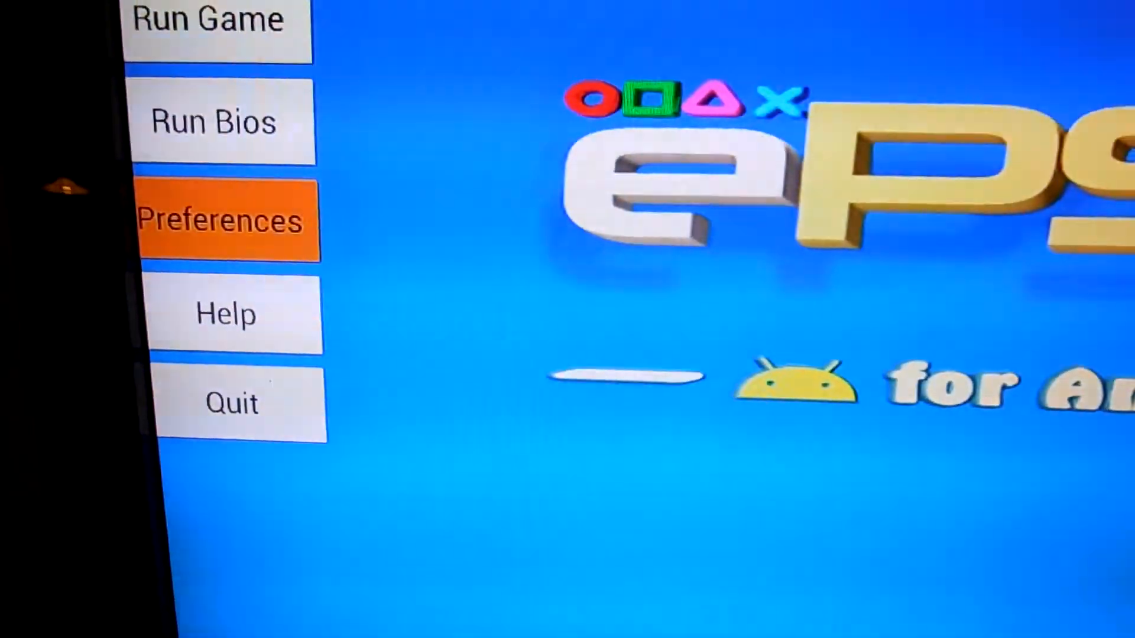
click(222, 221)
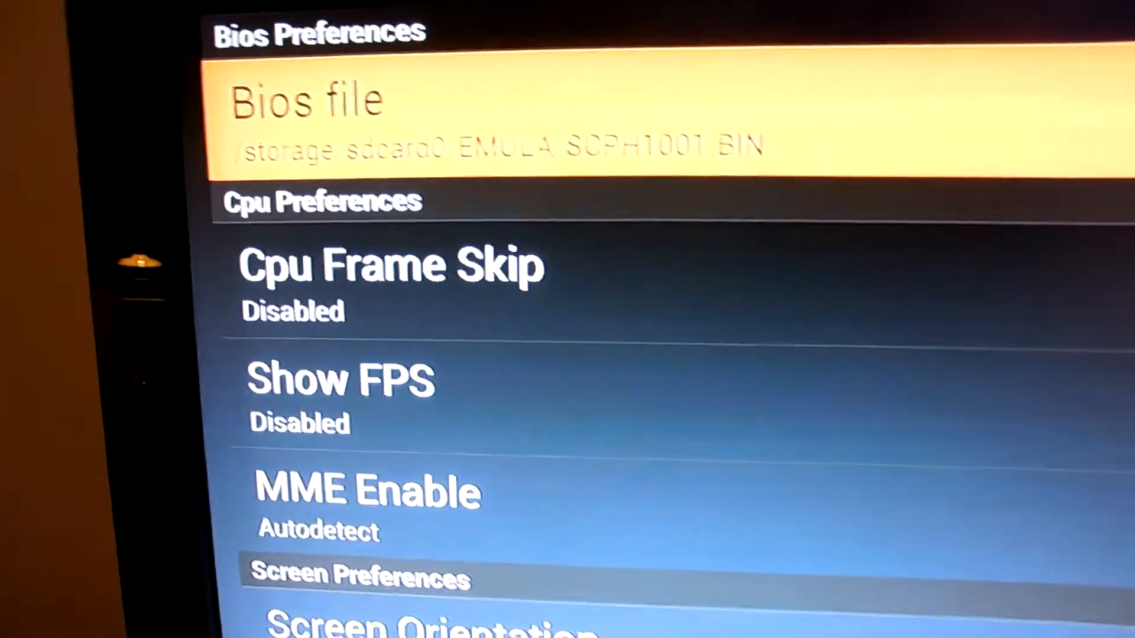
scroll(down, 3)
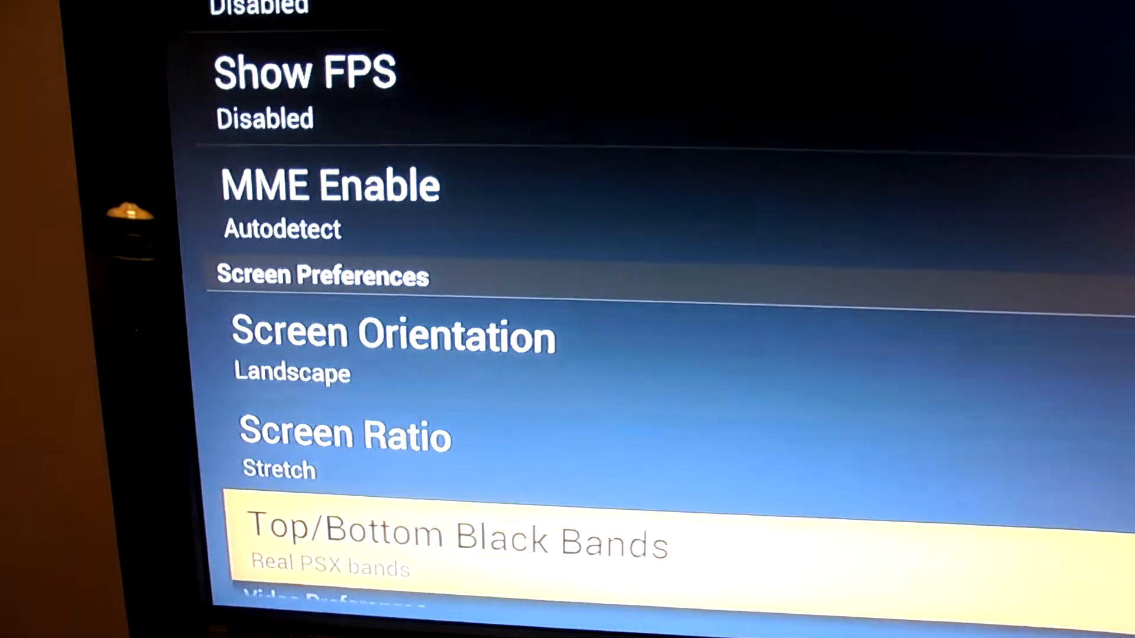
scroll(down, 3)
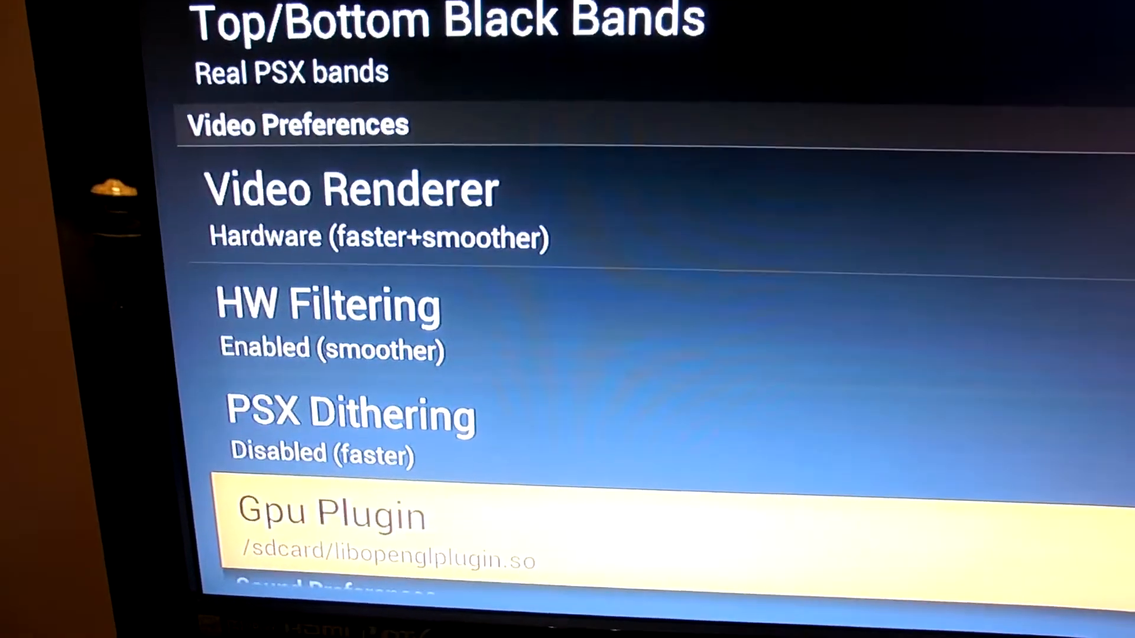
scroll(down, 3)
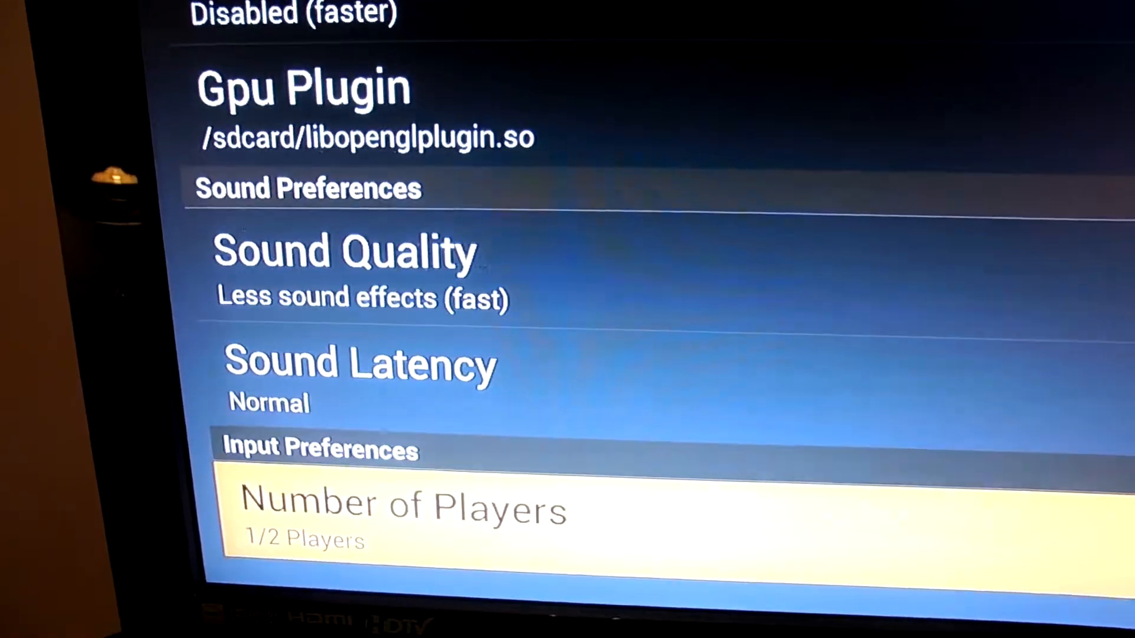
scroll(down, 3)
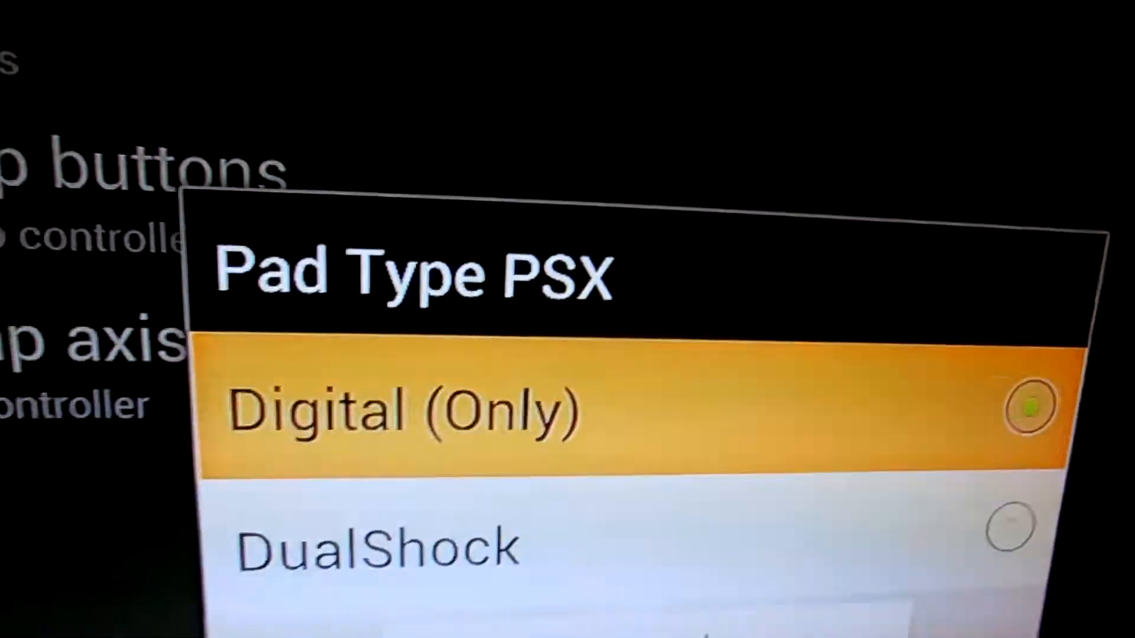
Choose Digital (Only) as Controller 3's Pad Type PSX
click(406, 413)
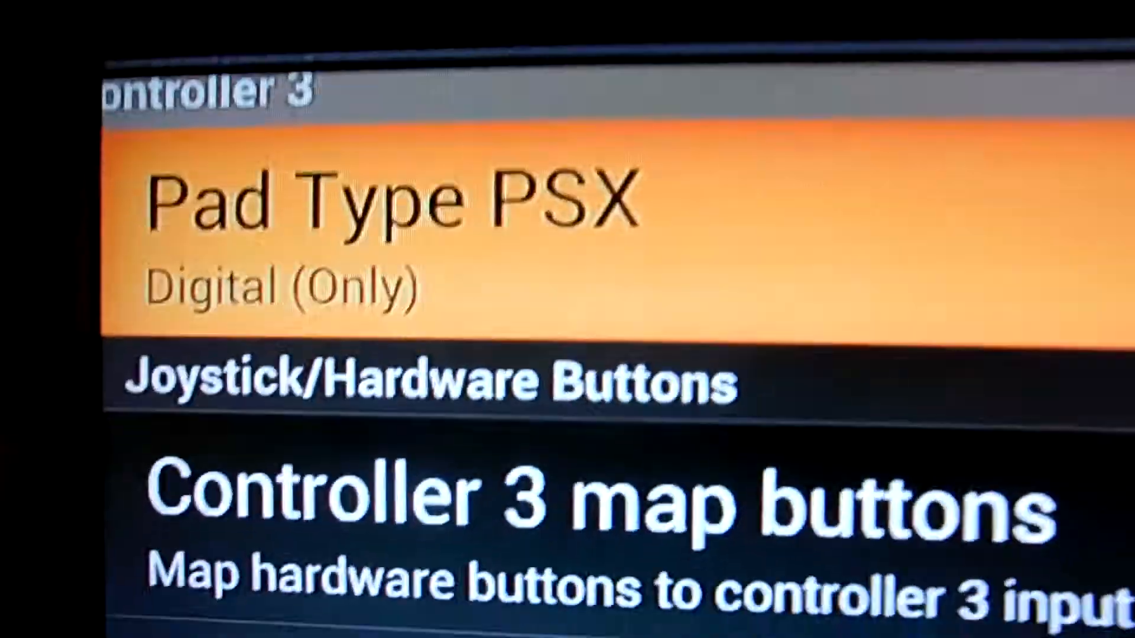